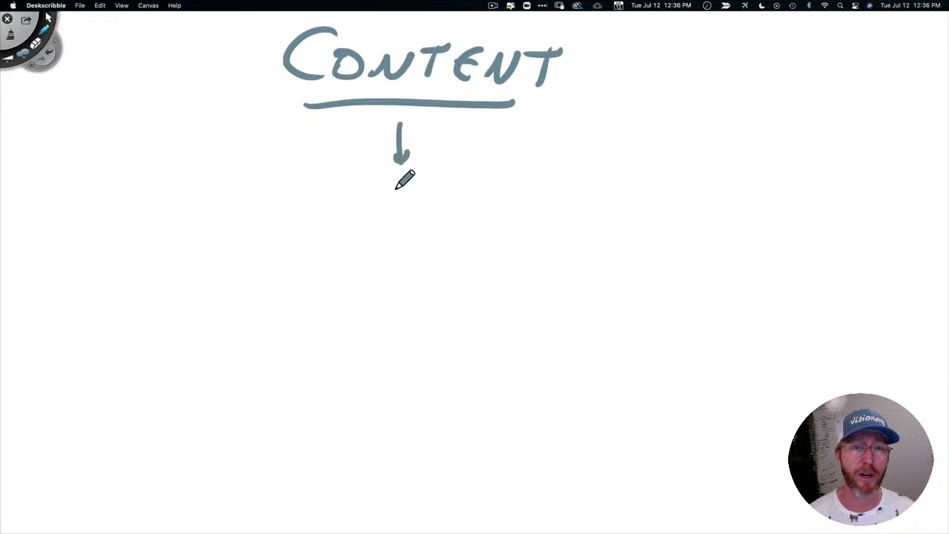
Step: Handwrite "funnel(s)" with the pen below the arrow under the CONTENT heading
{"action": "left_click_drag", "start_coordinate": [379, 197], "coordinate": [527, 201]}
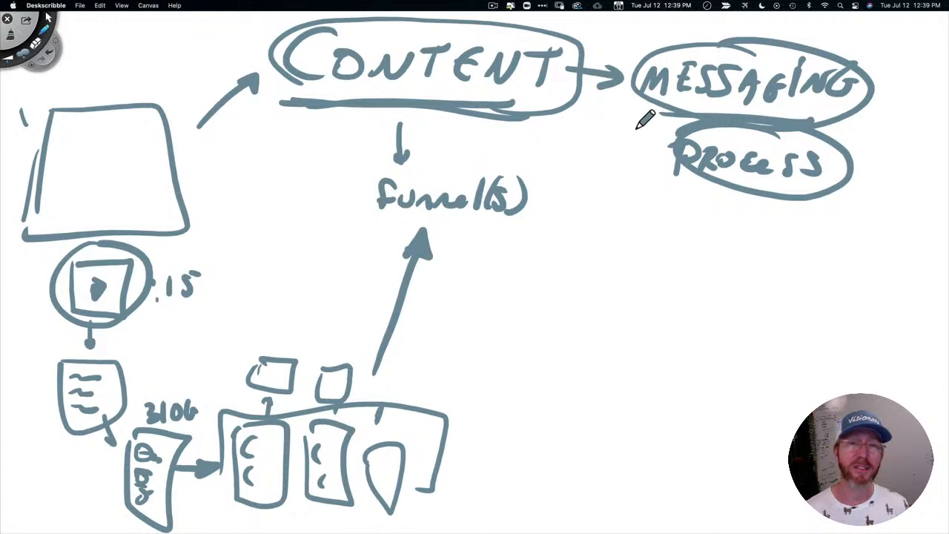
Step: Draw a pen stroke linking CONTENT toward the MESSAGING label
{"action": "left_click_drag", "start_coordinate": [631, 129], "coordinate": [549, 174]}
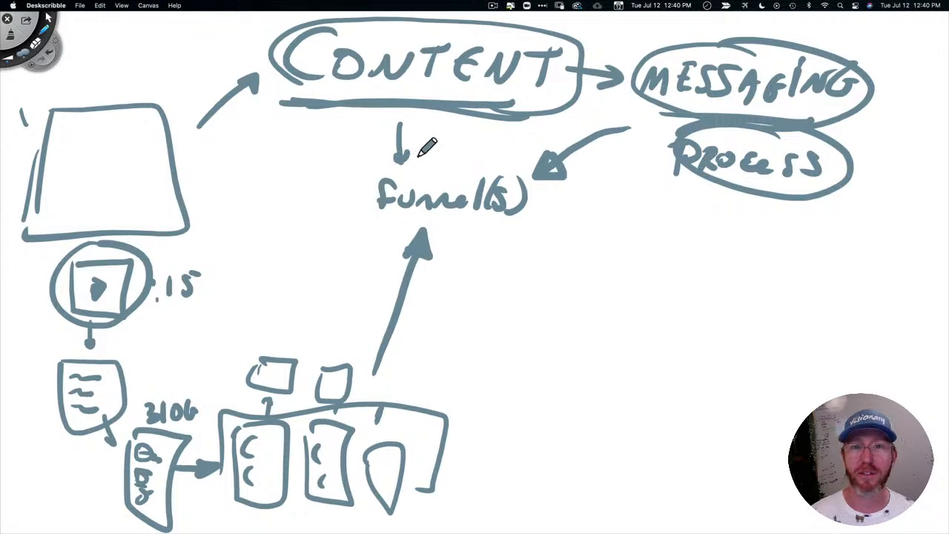